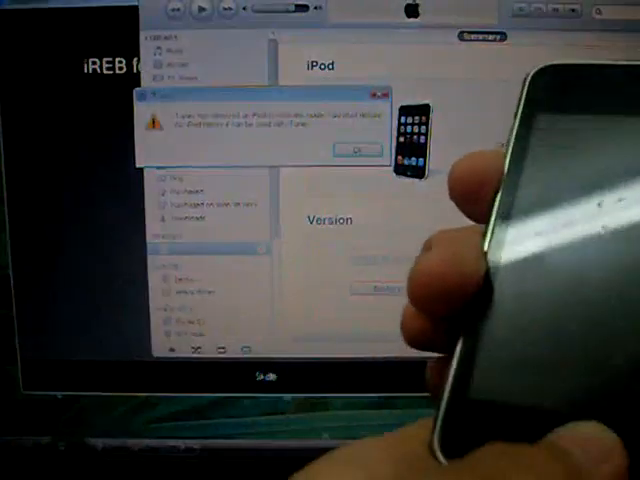
Step: Dismiss the iTunes restore error before running iREB for firmware 4.1
{"action": "left_click", "coordinate": [356, 148]}
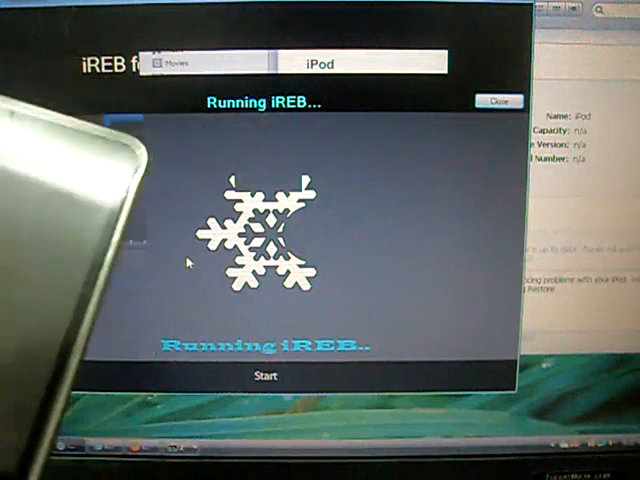
{"action": "mouse_move", "coordinate": [192, 258]}
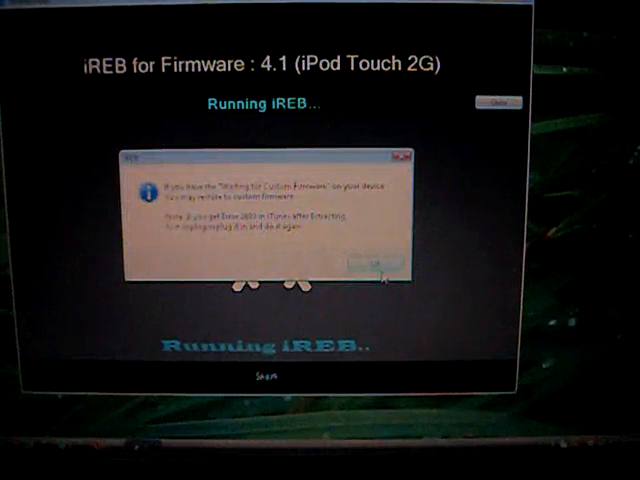
Step: Acknowledge iREB's notice and start DFU Helper to guide the iPod into DFU mode
{"action": "left_click", "coordinate": [368, 260]}
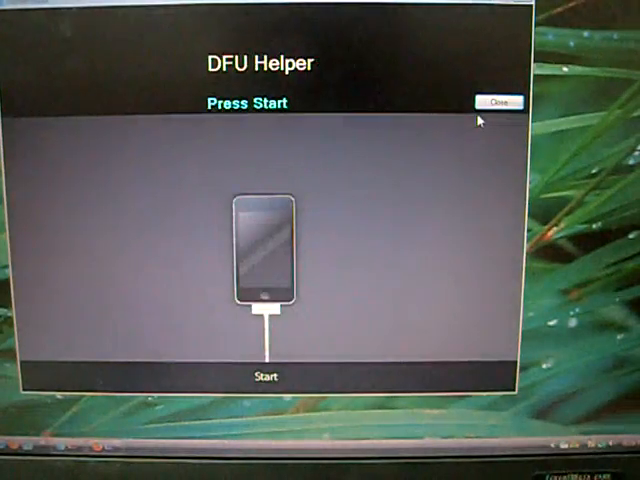
{"action": "left_click", "coordinate": [496, 102]}
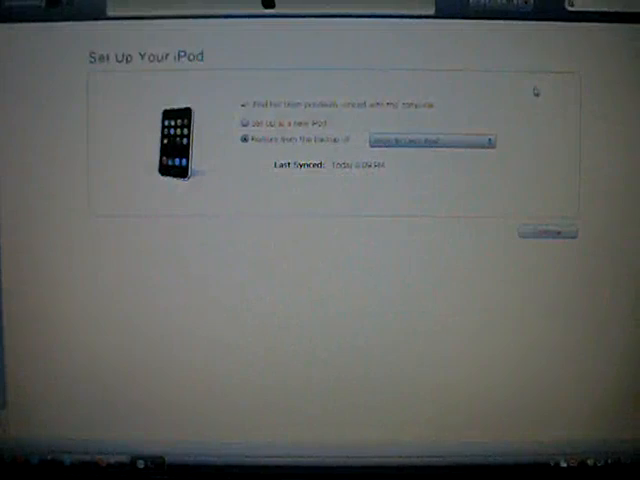
Step: Set up the restored iPod as a new iPod, keeping the default name and sync options
{"action": "left_click", "coordinate": [246, 122]}
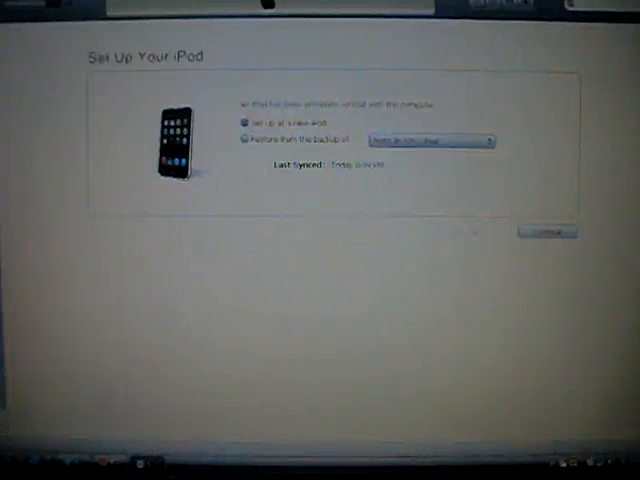
{"action": "left_click", "coordinate": [548, 232]}
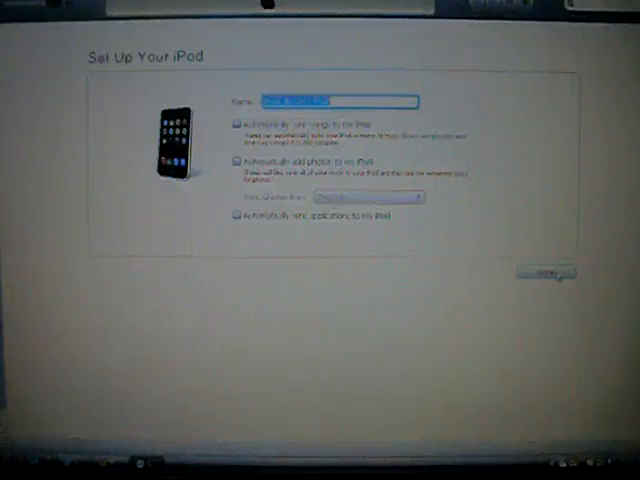
{"action": "left_click", "coordinate": [550, 272]}
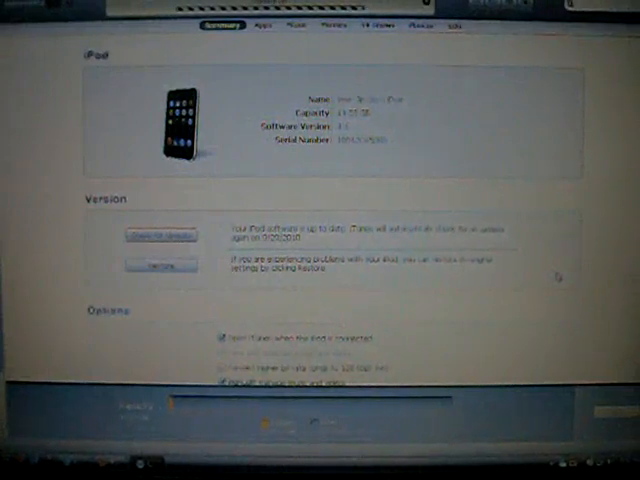